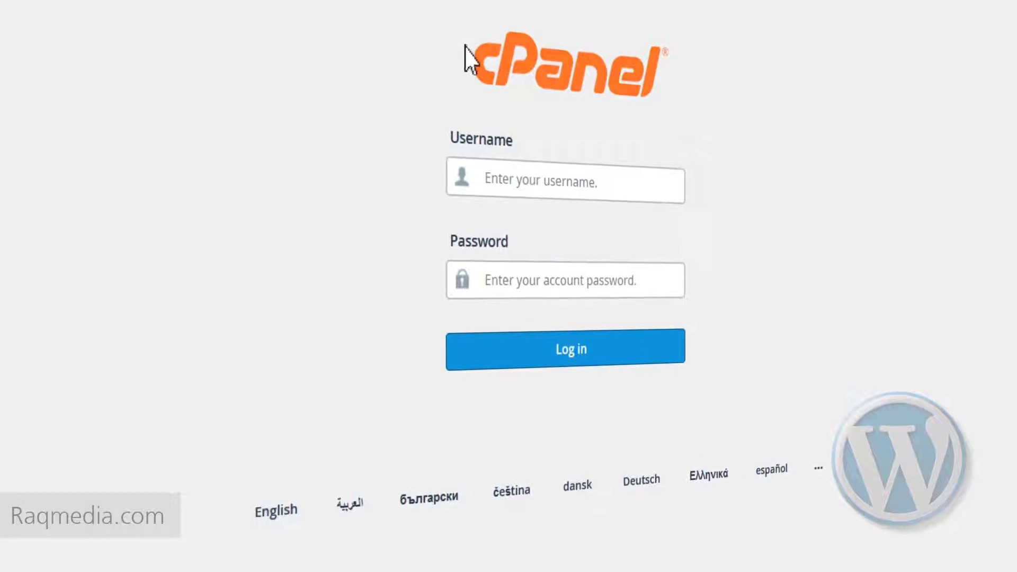
{"action": "mouse_move", "coordinate": [710, 161]}
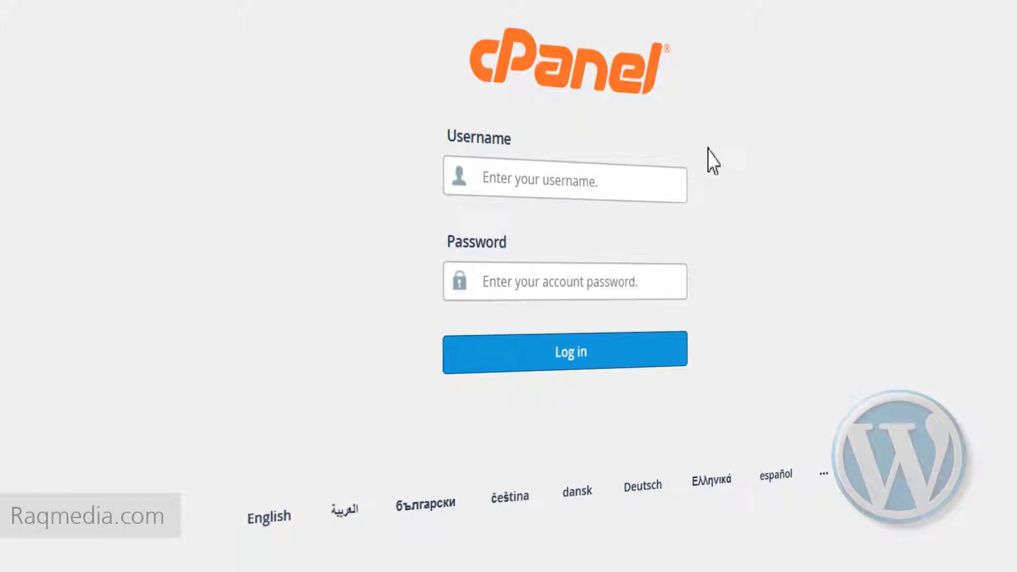
Sign in to the cPanel account so the main dashboard of tools appears
{"action": "left_click", "coordinate": [566, 350]}
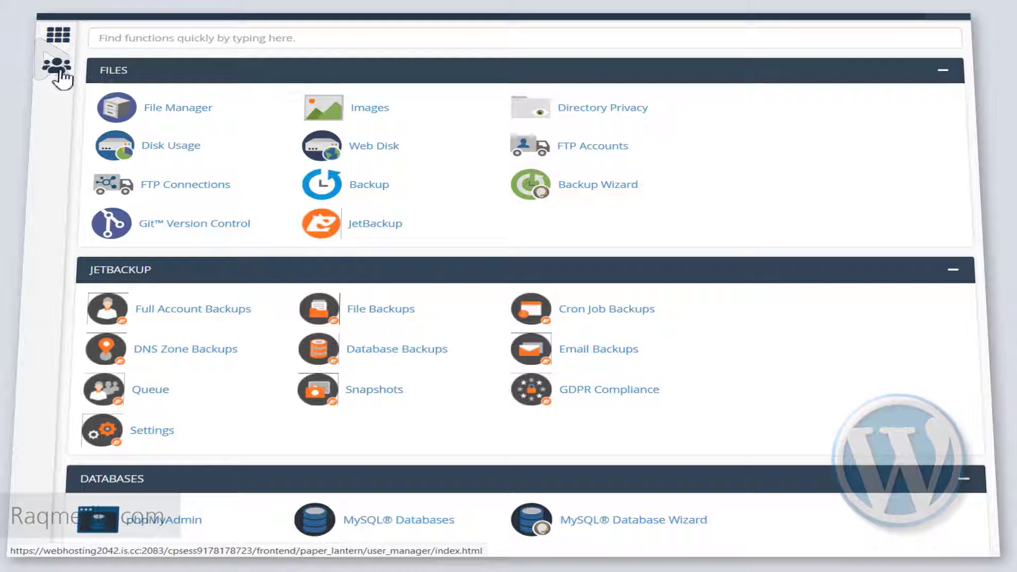
Open User Manager listing the two subaccounts with email, FTP and Web Disk services
{"action": "left_click", "coordinate": [56, 65]}
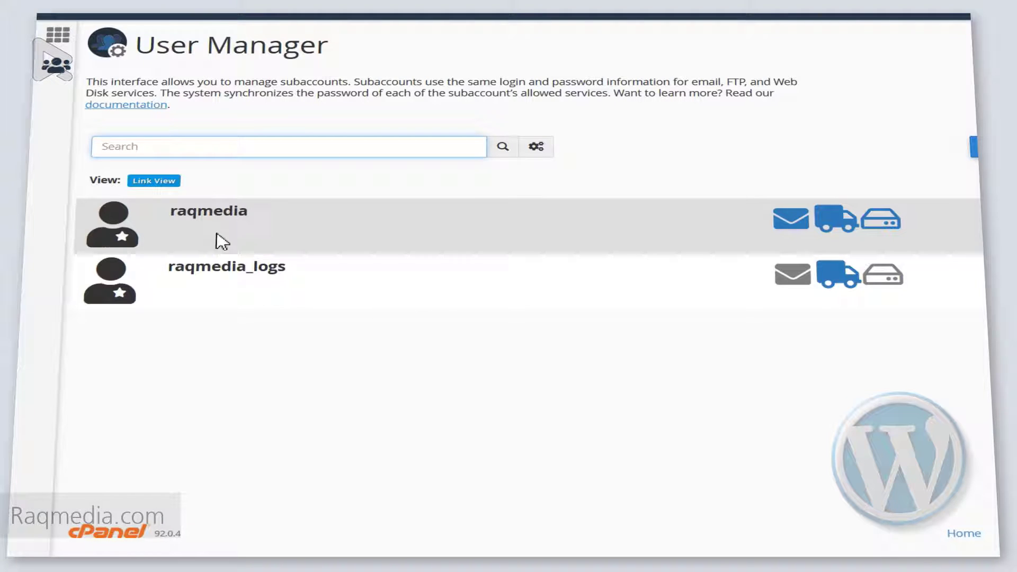
{"action": "mouse_move", "coordinate": [289, 269]}
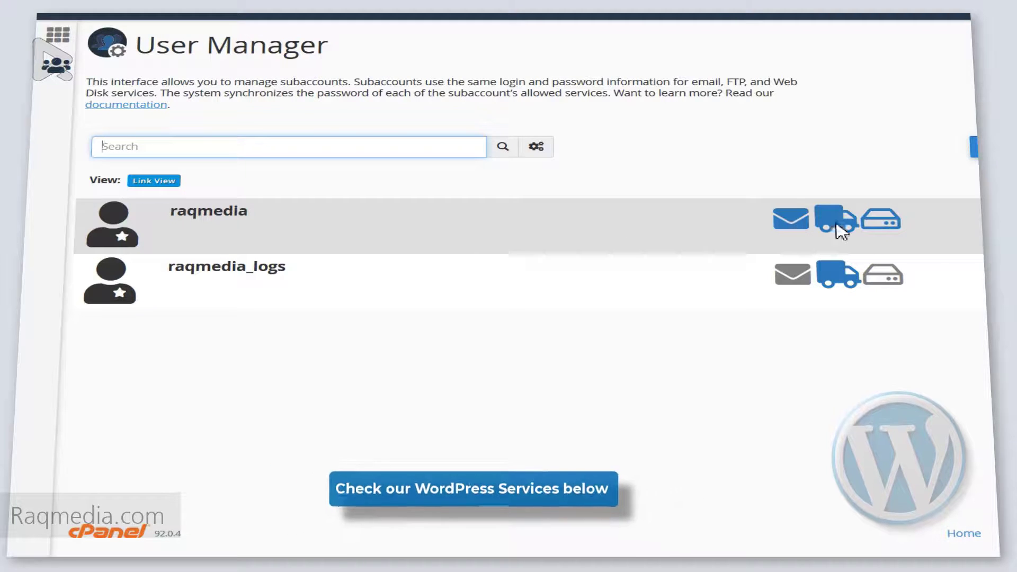
{"action": "mouse_move", "coordinate": [845, 231]}
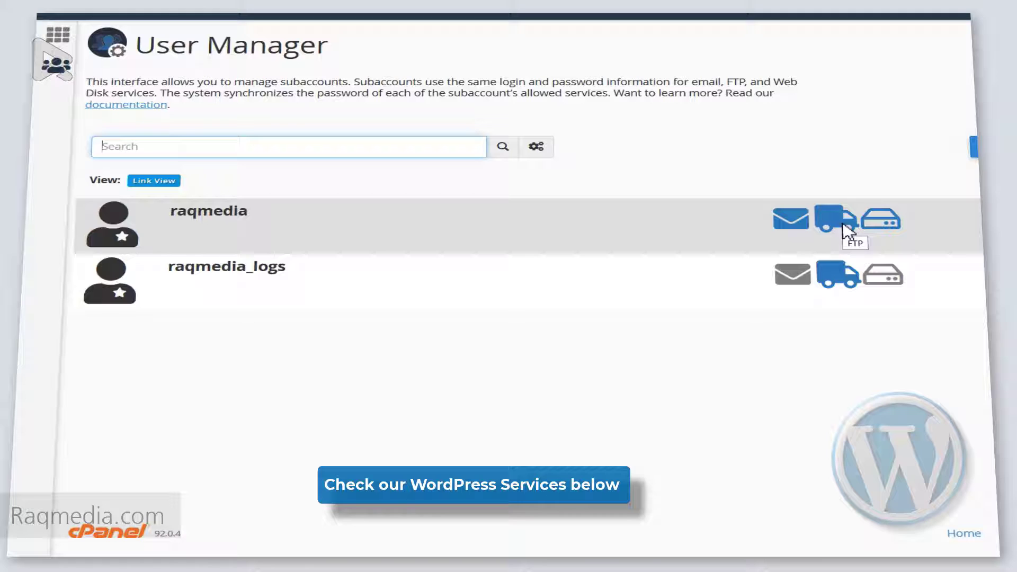
{"action": "mouse_move", "coordinate": [887, 231]}
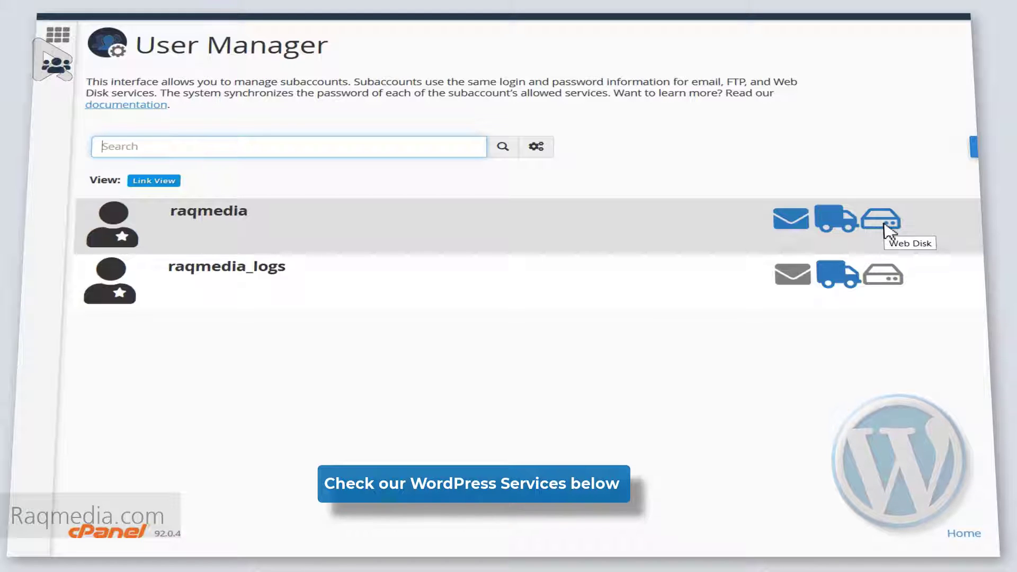
{"action": "mouse_move", "coordinate": [835, 250]}
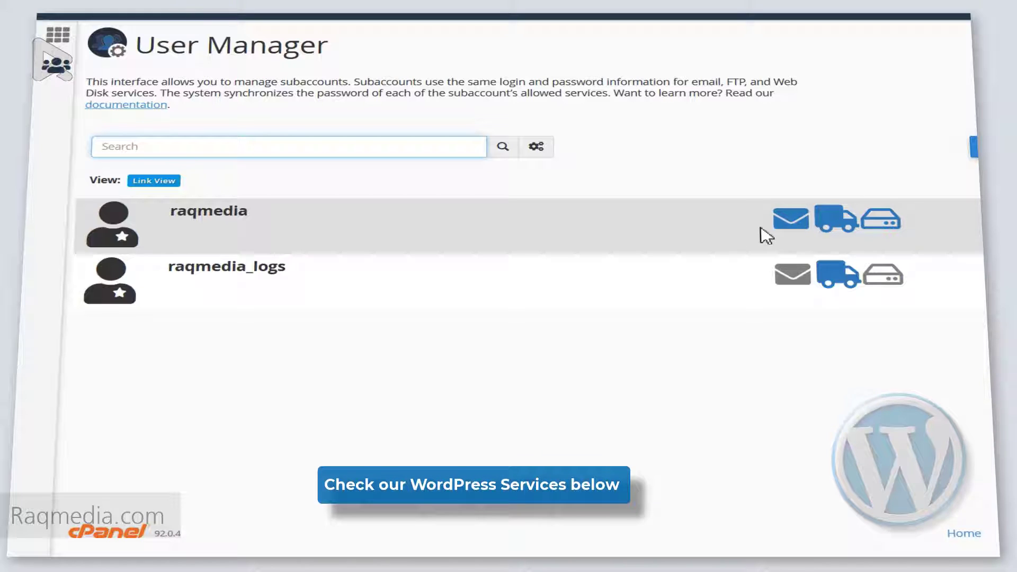
{"action": "mouse_move", "coordinate": [694, 182]}
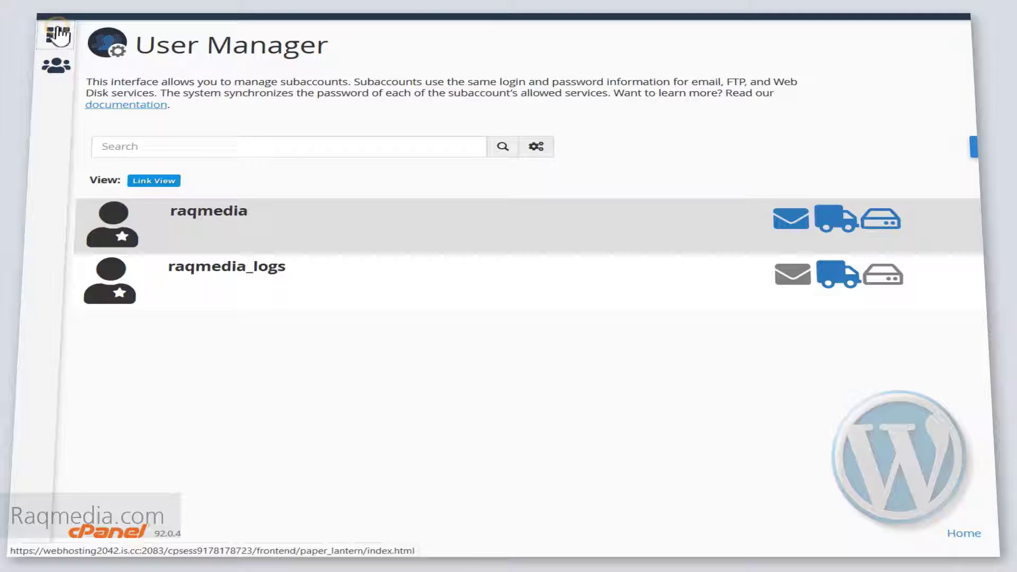
Return to the cPanel home dashboard and bring the Preferences tool group into view
{"action": "left_click", "coordinate": [57, 35]}
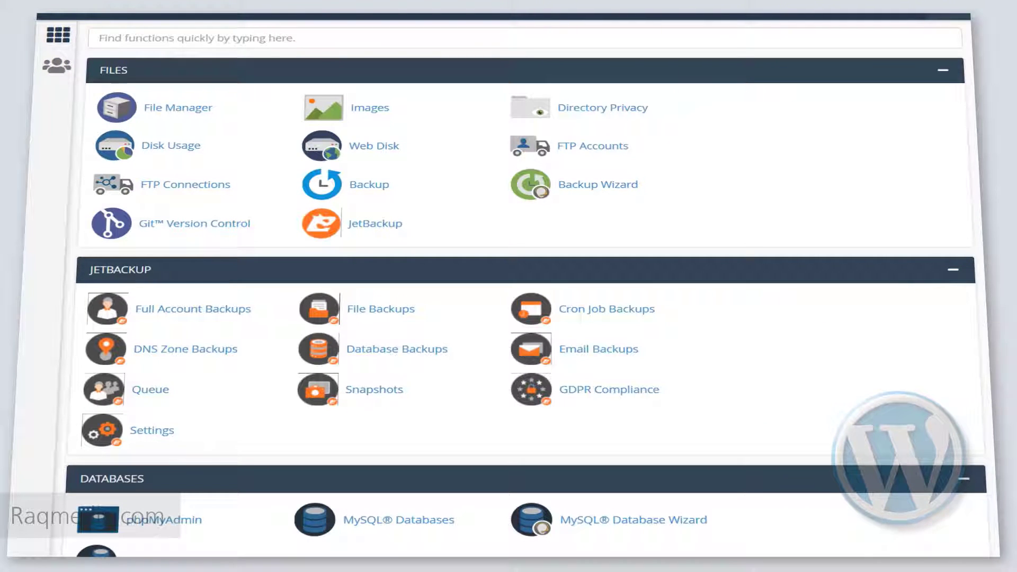
{"action": "scroll", "scroll_direction": "down", "scroll_amount": 3}
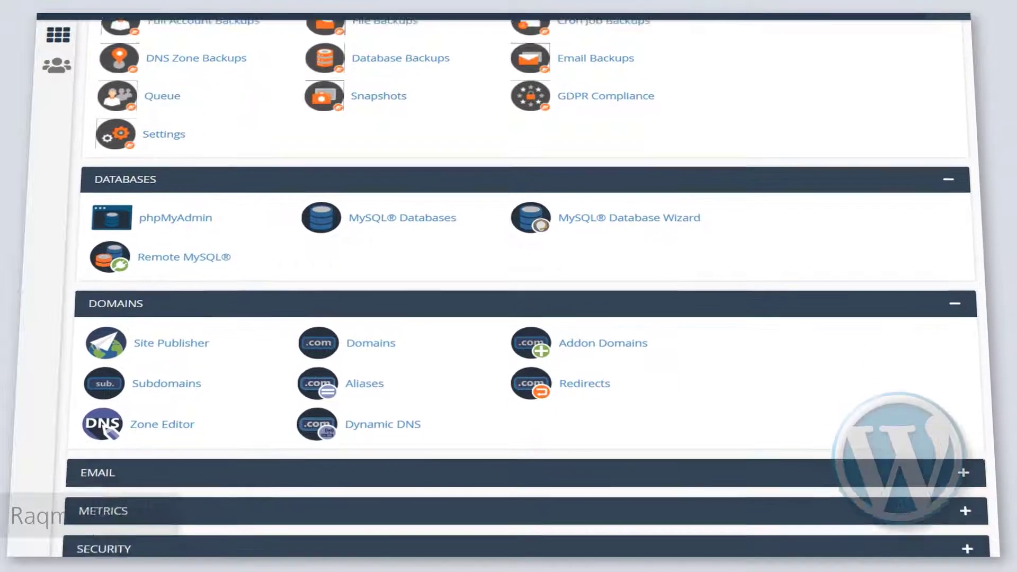
{"action": "scroll", "scroll_direction": "down", "scroll_amount": 3}
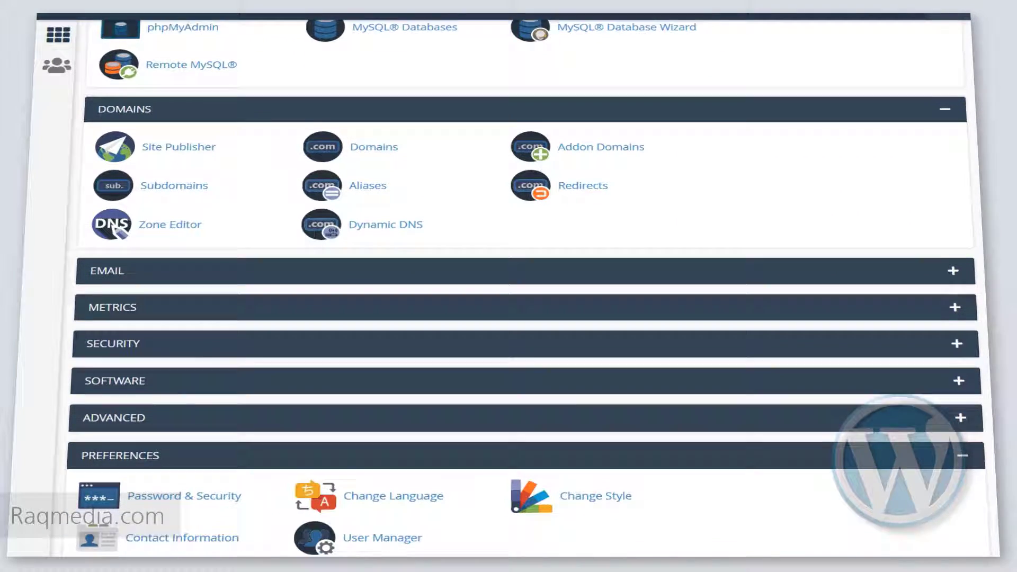
{"action": "scroll", "scroll_direction": "down", "scroll_amount": 3}
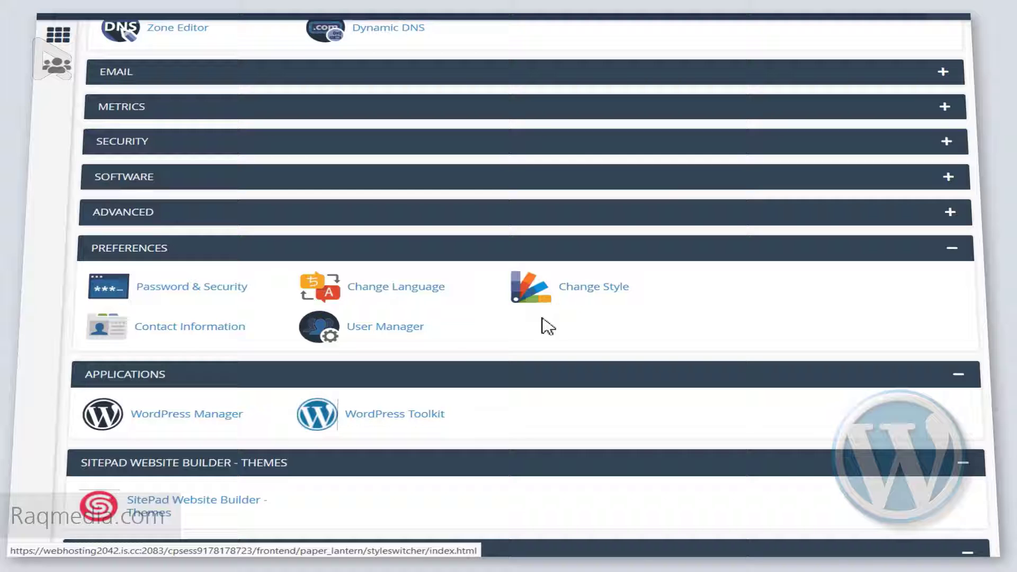
{"action": "mouse_move", "coordinate": [193, 339]}
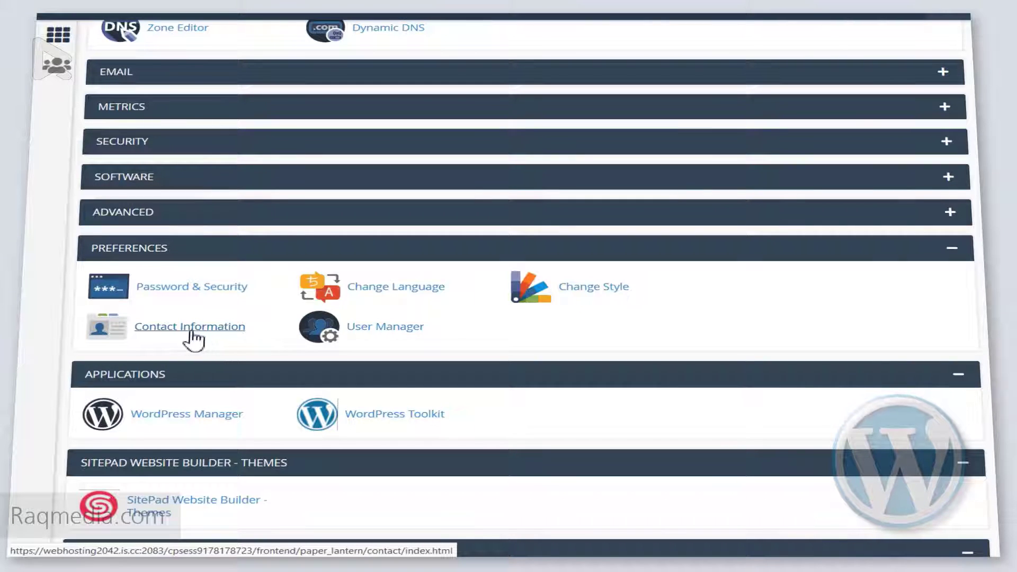
{"action": "mouse_move", "coordinate": [218, 295]}
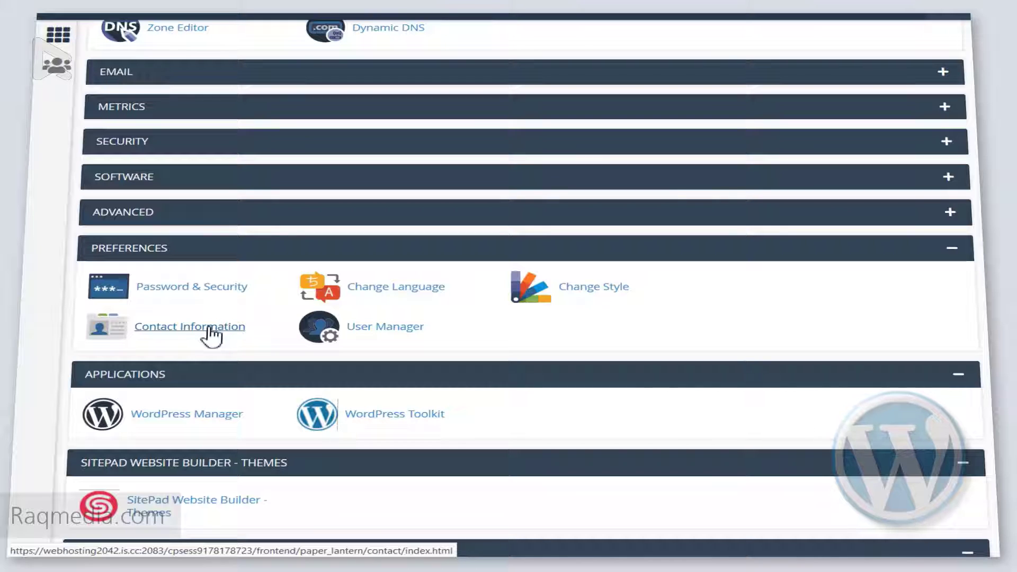
Open Contact Information, edit the primary notification email and reveal the contact preference checkboxes
{"action": "left_click", "coordinate": [188, 327]}
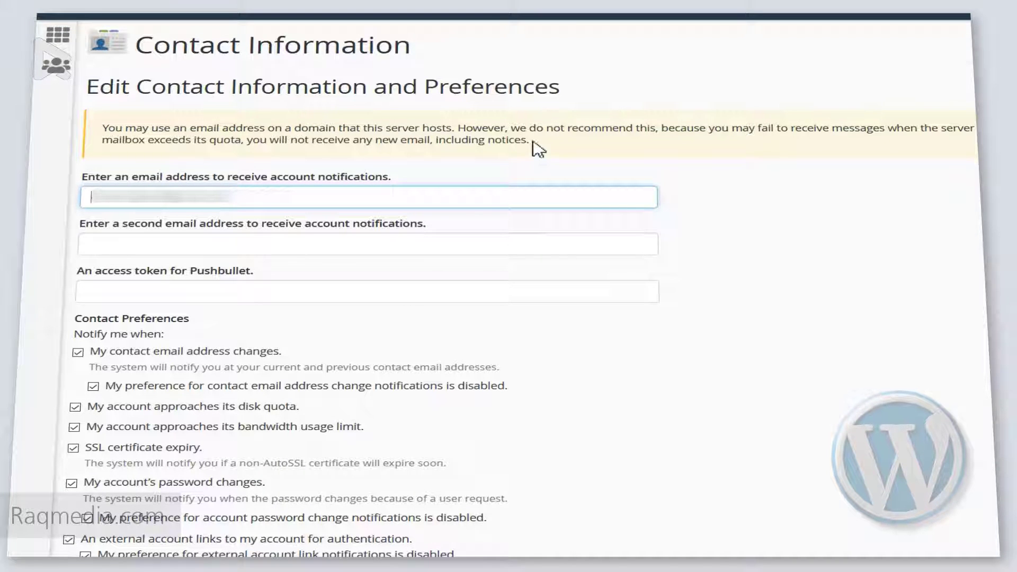
{"action": "mouse_move", "coordinate": [797, 221]}
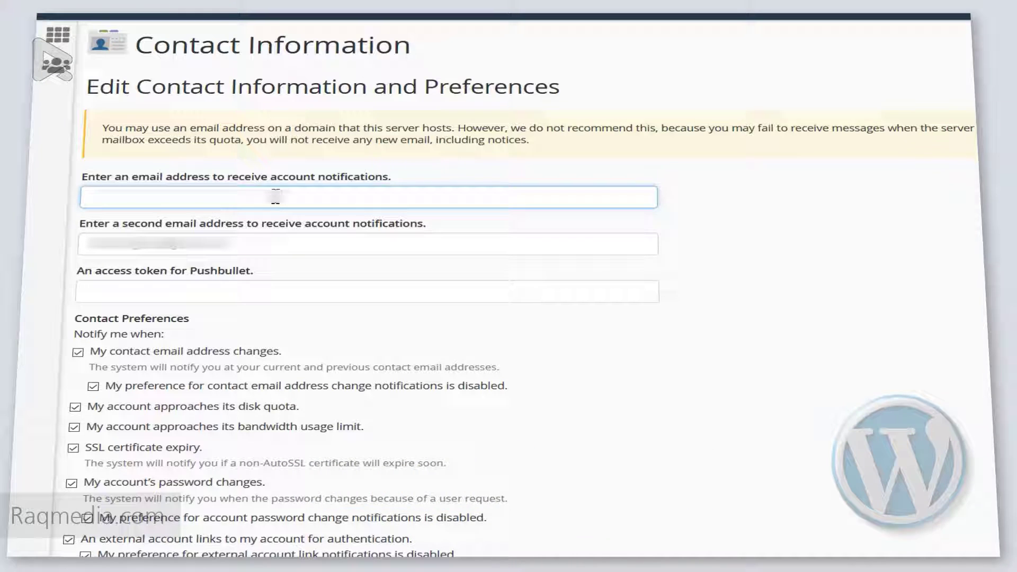
{"action": "left_click", "coordinate": [292, 197]}
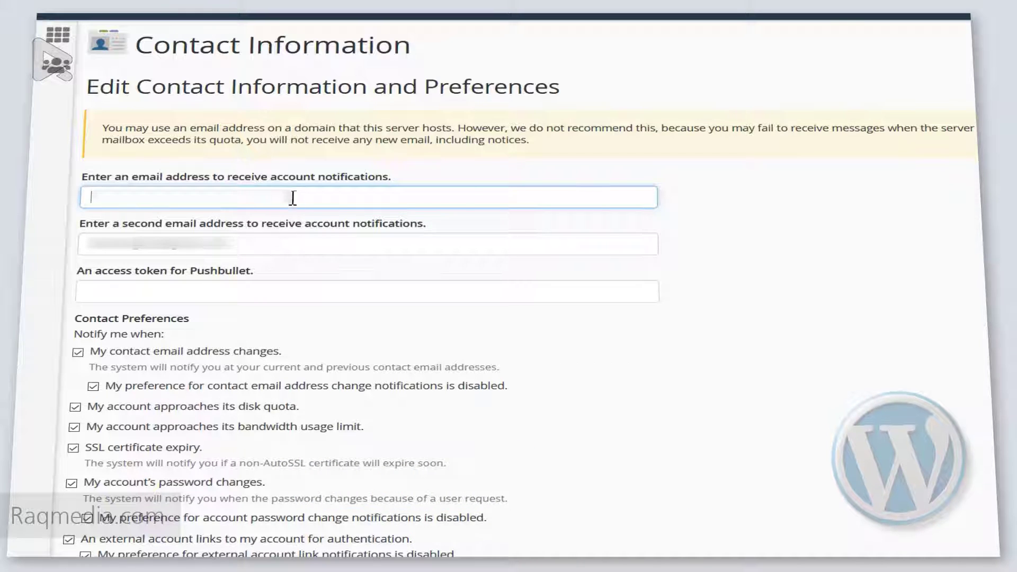
{"action": "scroll", "scroll_direction": "down", "scroll_amount": 3}
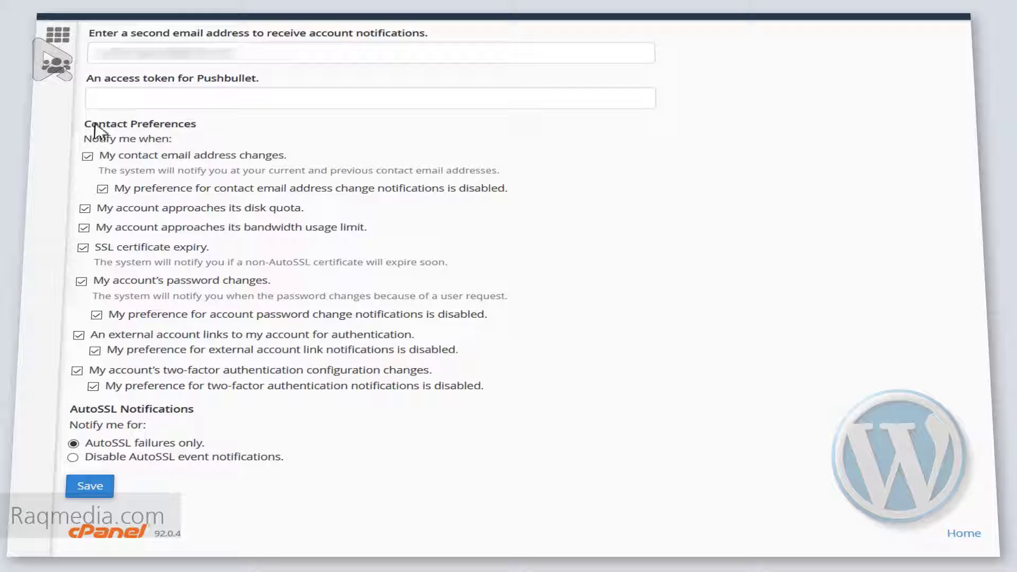
{"action": "mouse_move", "coordinate": [699, 237]}
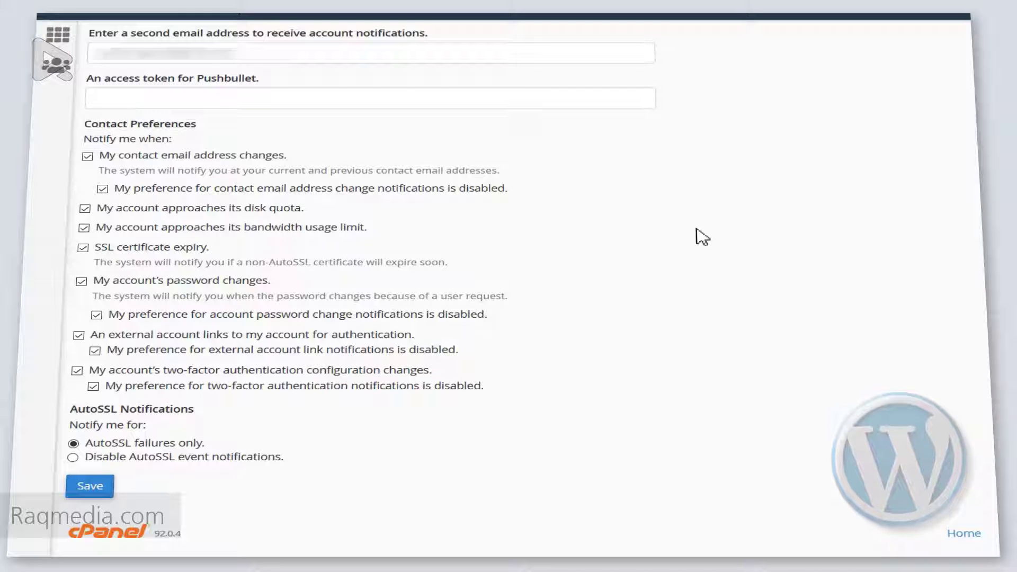
{"action": "mouse_move", "coordinate": [256, 326]}
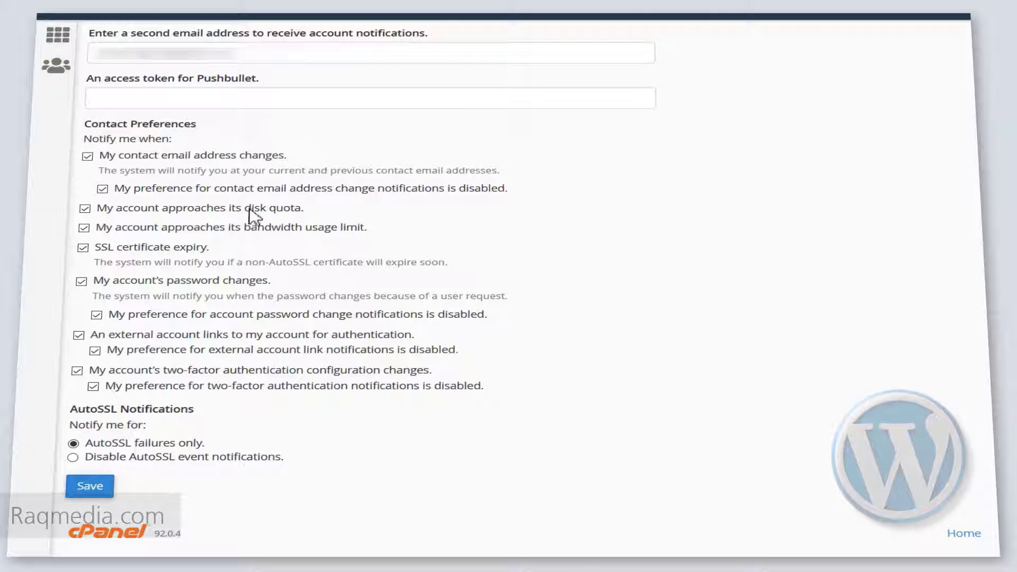
{"action": "mouse_move", "coordinate": [746, 332]}
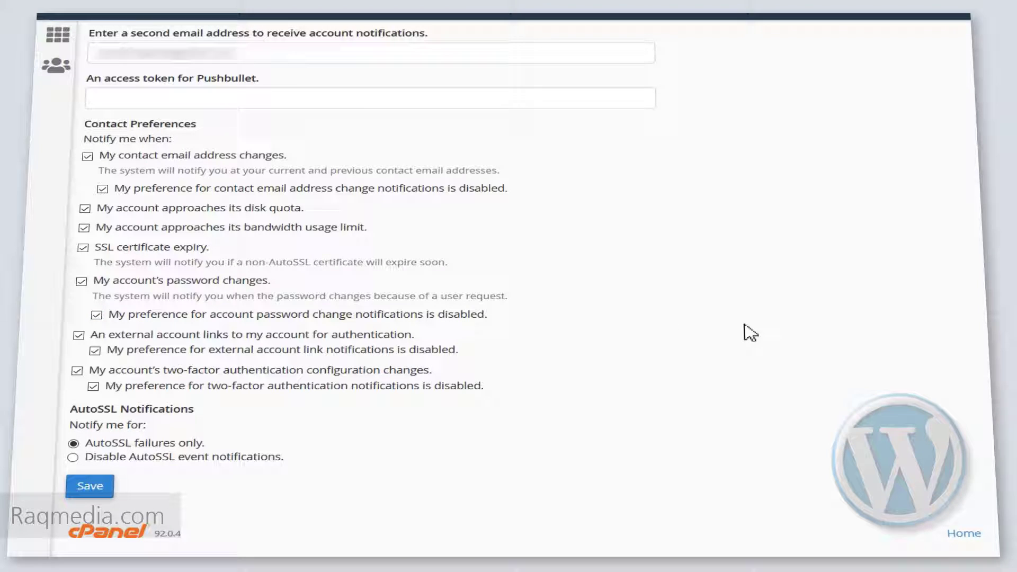
{"action": "mouse_move", "coordinate": [760, 321]}
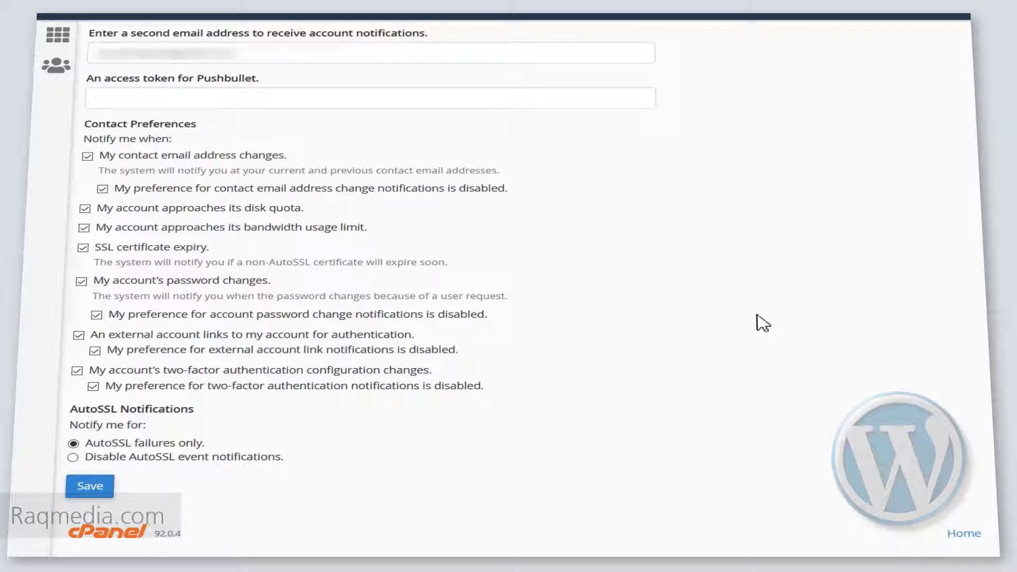
{"action": "mouse_move", "coordinate": [510, 430]}
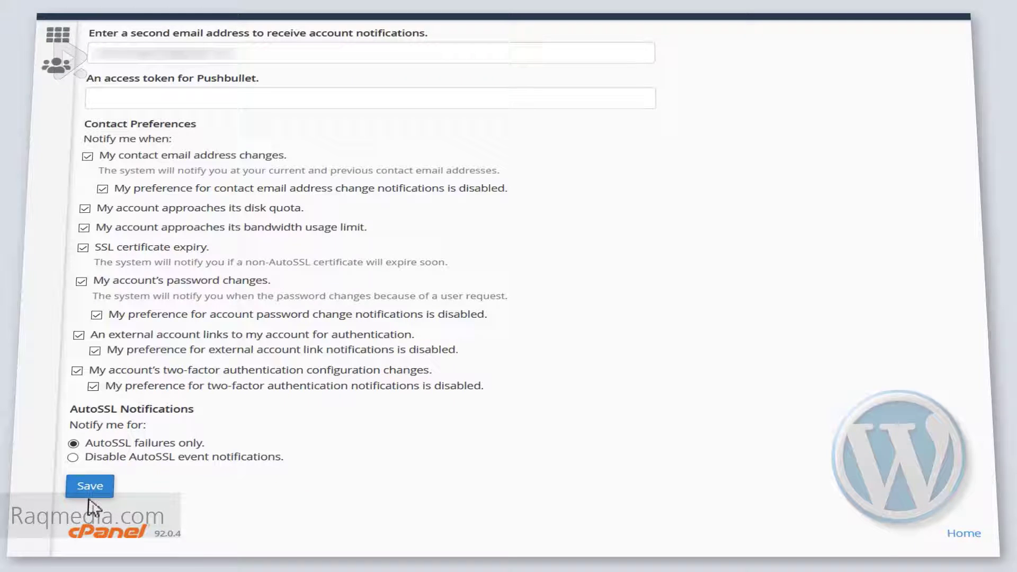
Save the contact email and preferences with a Success notice, then reopen the edit form
{"action": "left_click", "coordinate": [89, 485]}
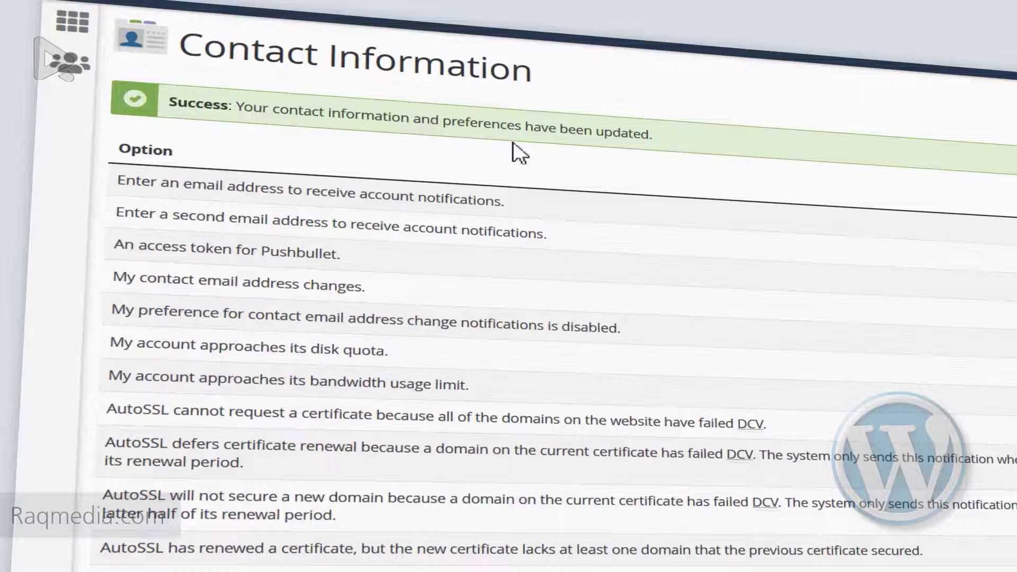
{"action": "mouse_move", "coordinate": [566, 148]}
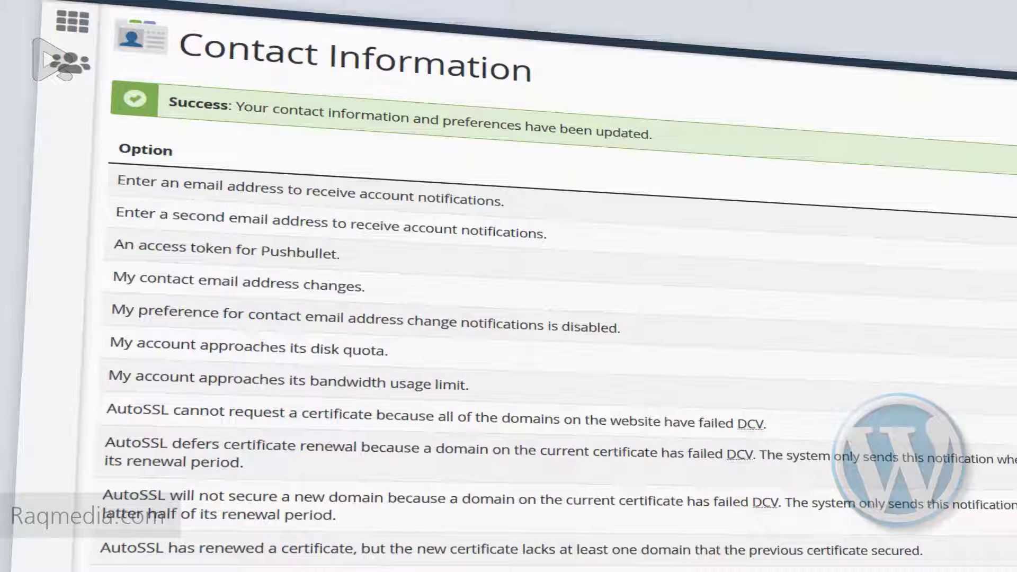
{"action": "mouse_move", "coordinate": [902, 128]}
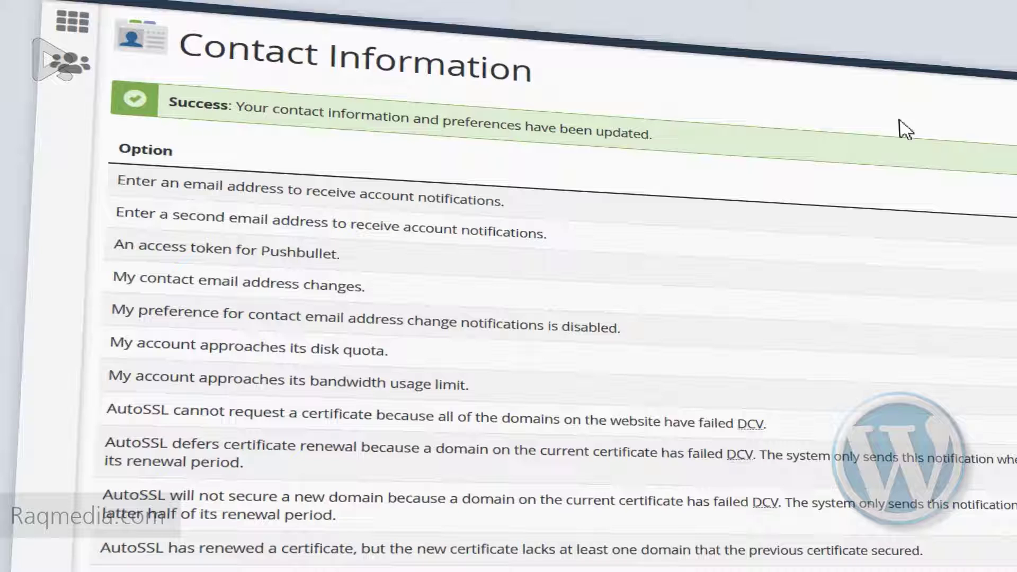
{"action": "mouse_move", "coordinate": [472, 169]}
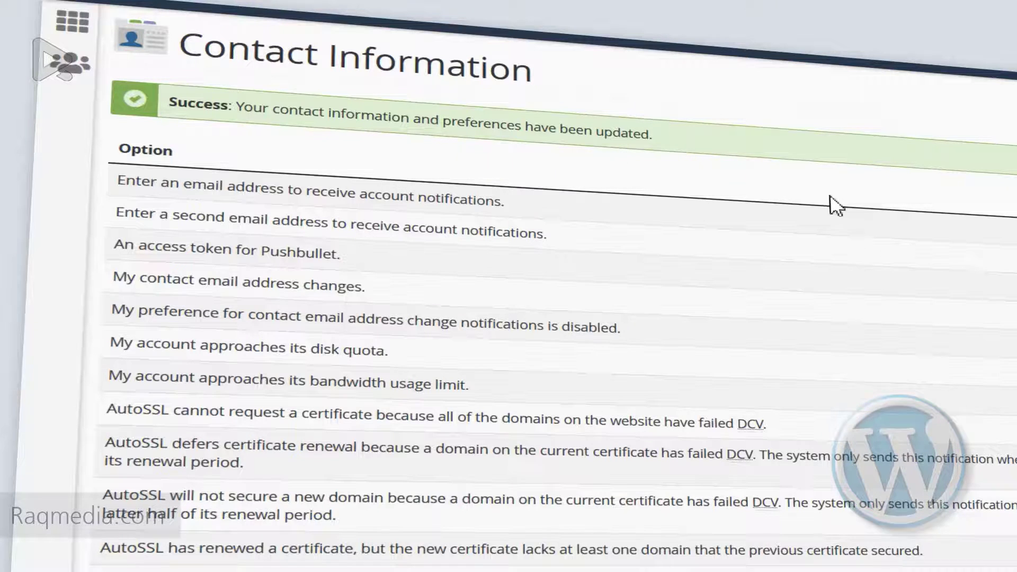
{"action": "scroll", "scroll_direction": "down", "scroll_amount": 3}
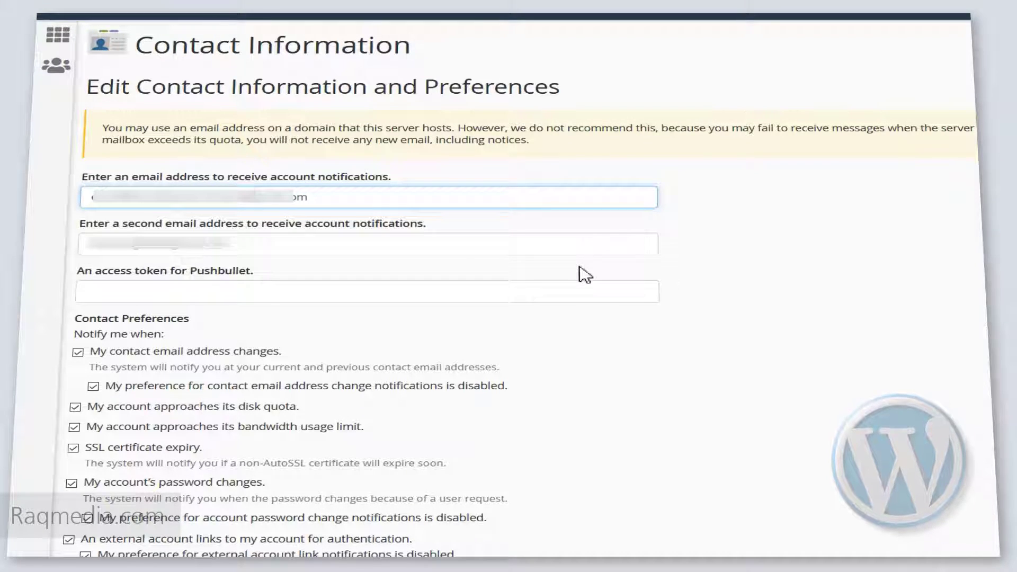
{"action": "mouse_move", "coordinate": [780, 267]}
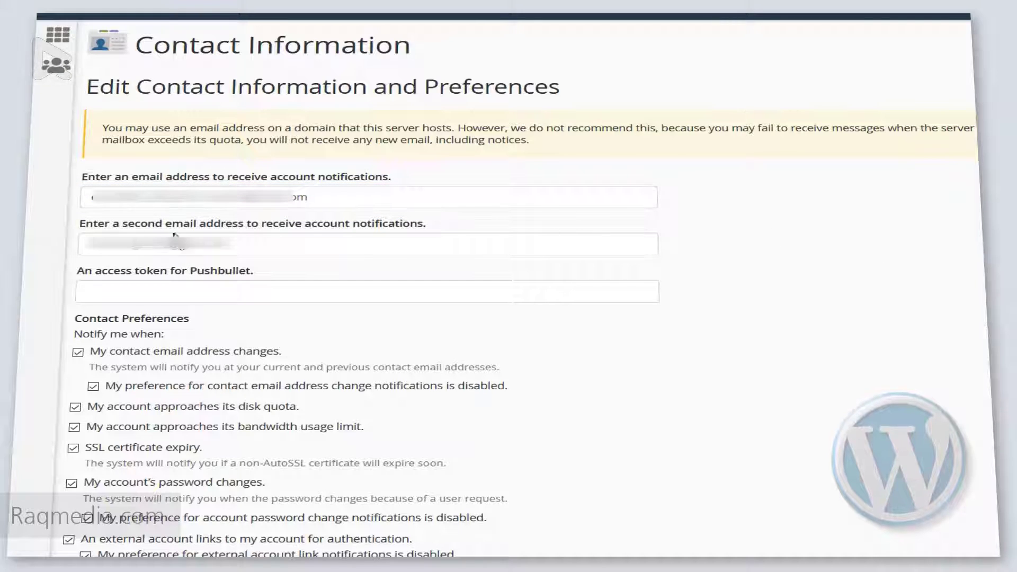
{"action": "mouse_move", "coordinate": [303, 112]}
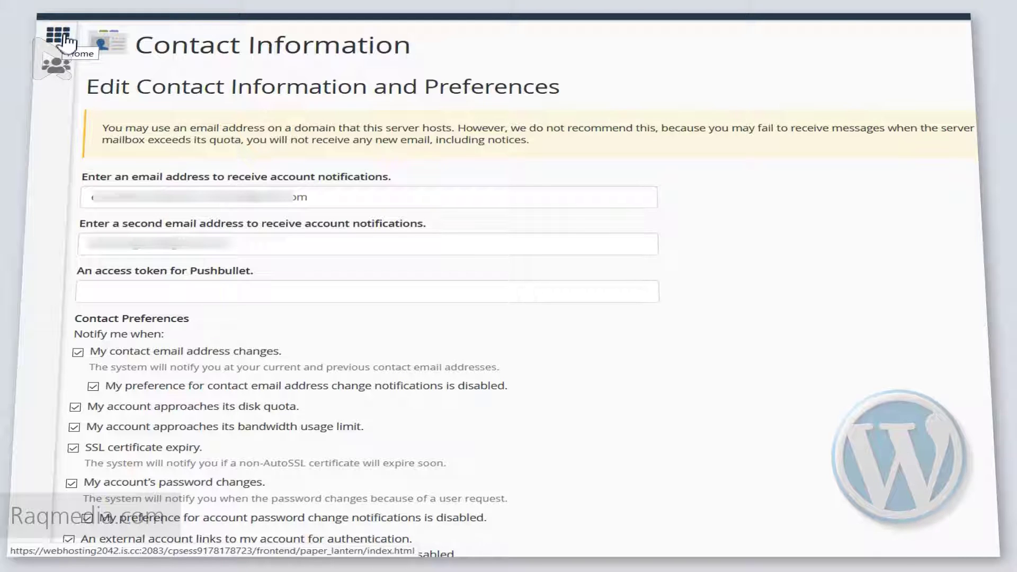
Return to the home dashboard and scroll to the Preferences group with Password & Security
{"action": "left_click", "coordinate": [57, 32]}
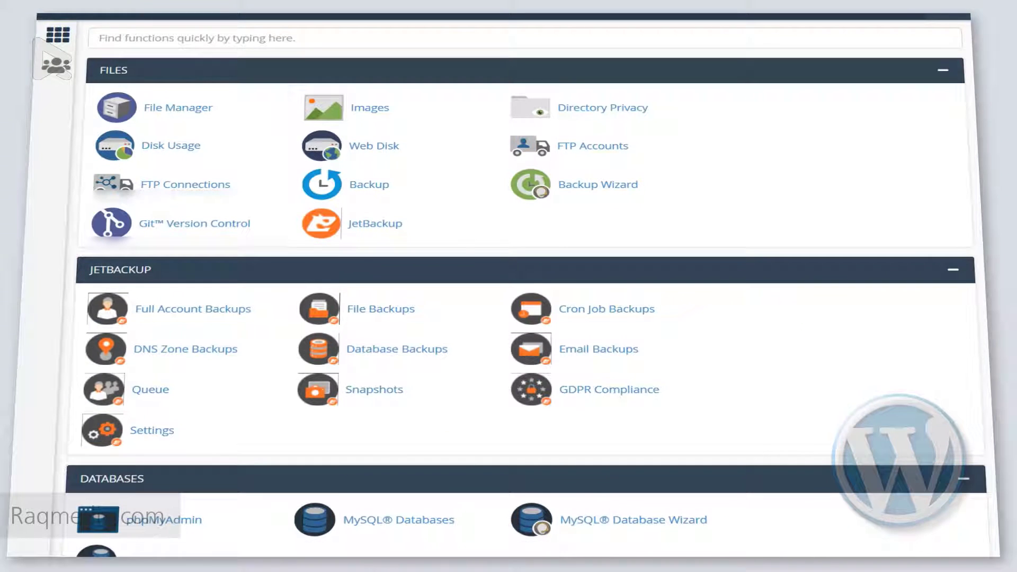
{"action": "scroll", "scroll_direction": "down", "scroll_amount": 3}
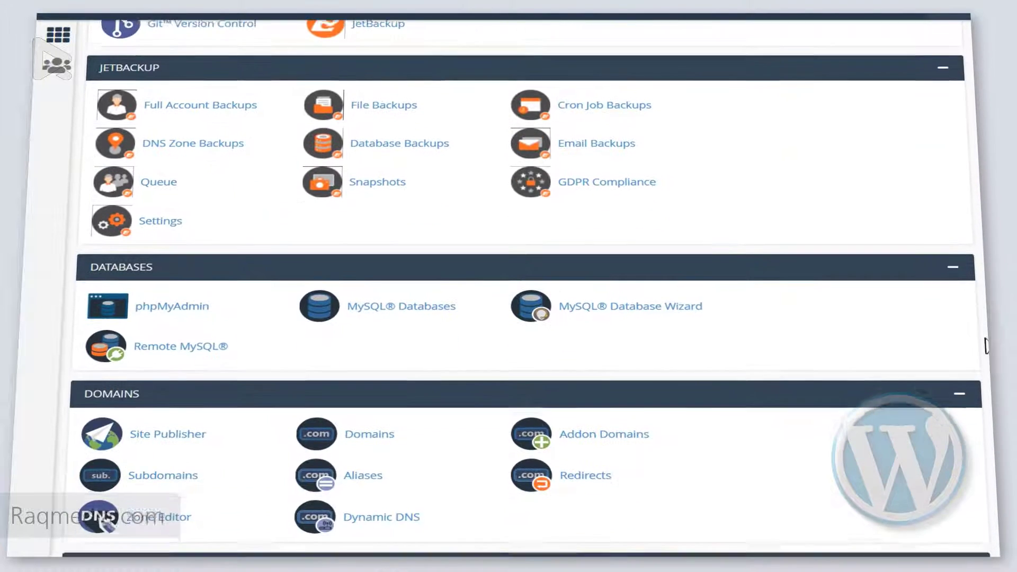
{"action": "scroll", "scroll_direction": "down", "scroll_amount": 3}
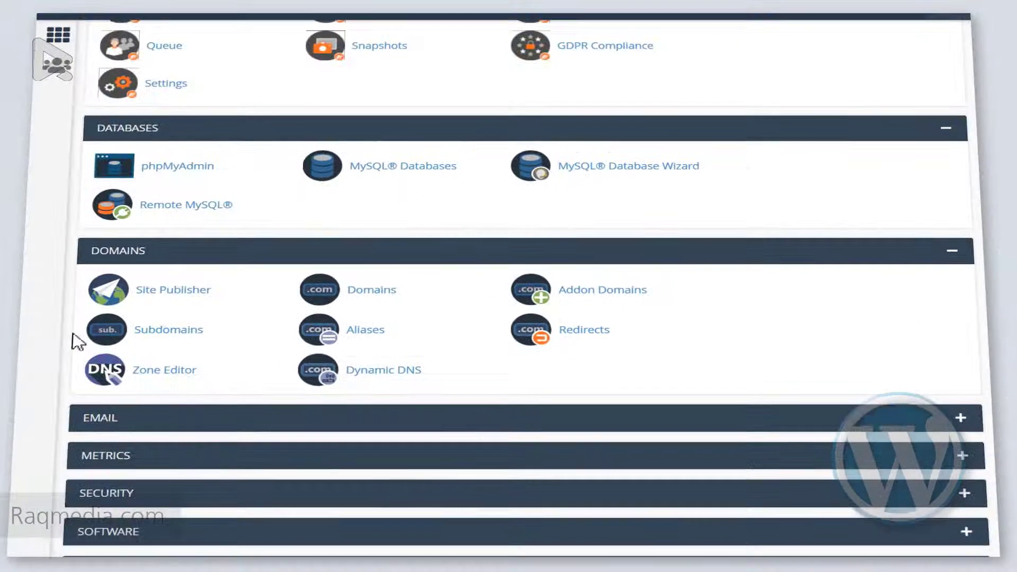
{"action": "scroll", "scroll_direction": "down", "scroll_amount": 3}
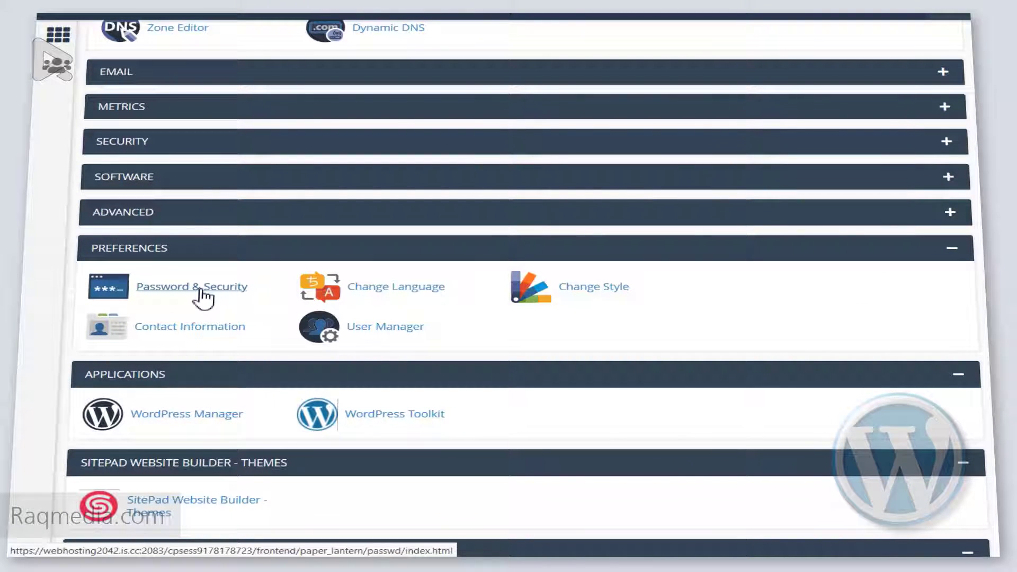
Open Password & Security and fill both new-password fields with a Very Strong 100/100 generated password
{"action": "left_click", "coordinate": [190, 286]}
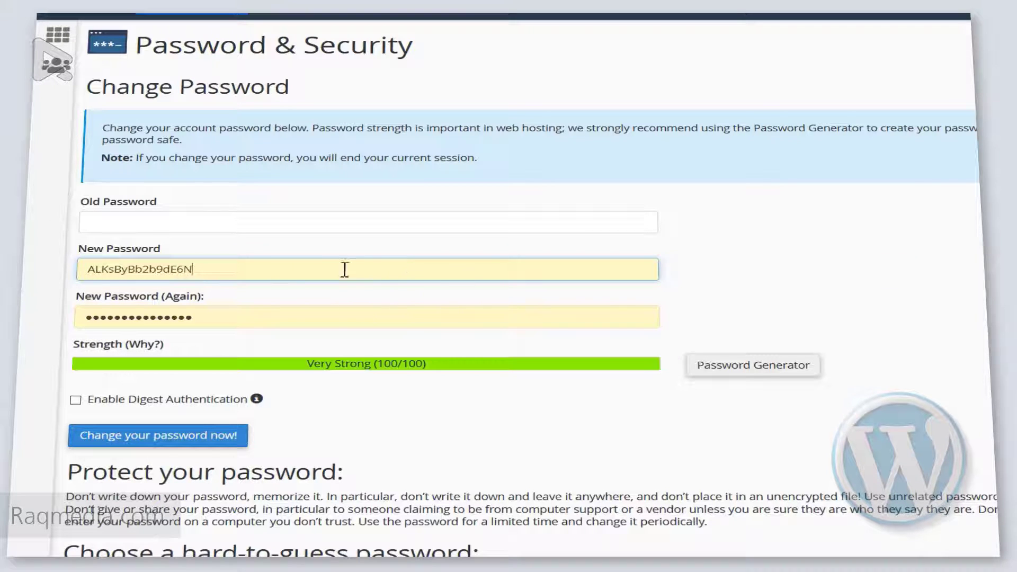
{"action": "mouse_move", "coordinate": [151, 313]}
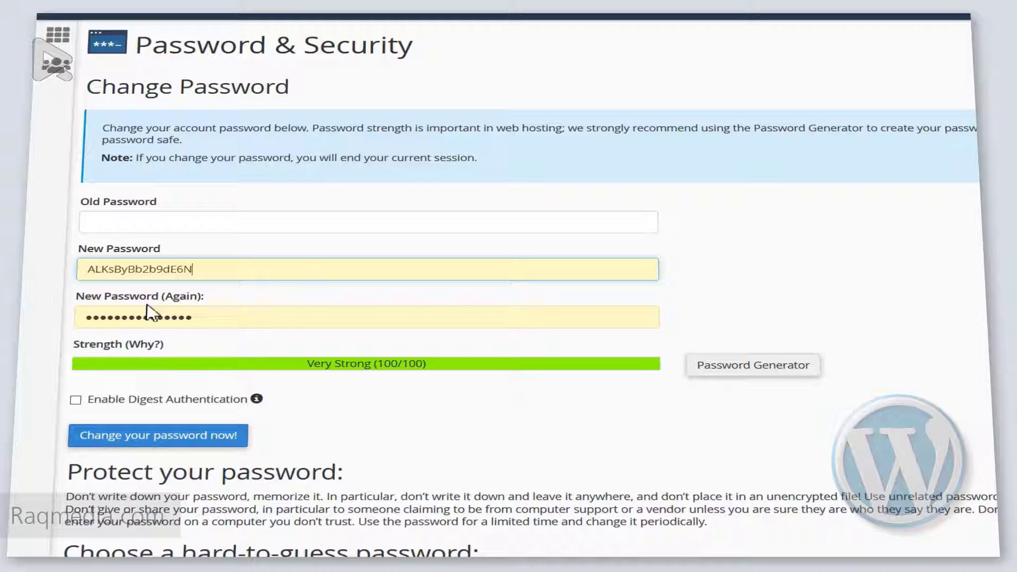
{"action": "scroll", "scroll_direction": "down", "scroll_amount": 3}
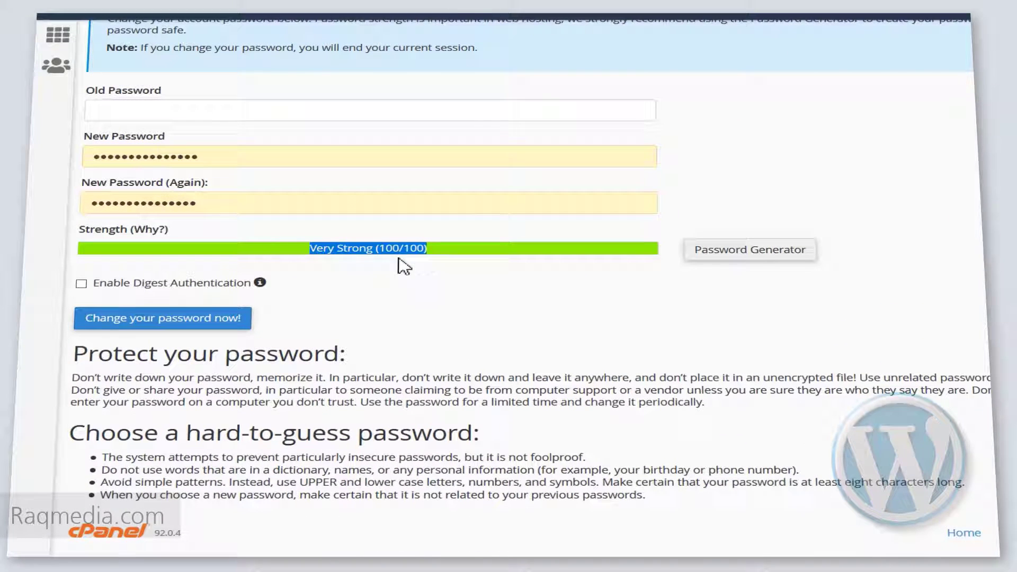
{"action": "mouse_move", "coordinate": [940, 275]}
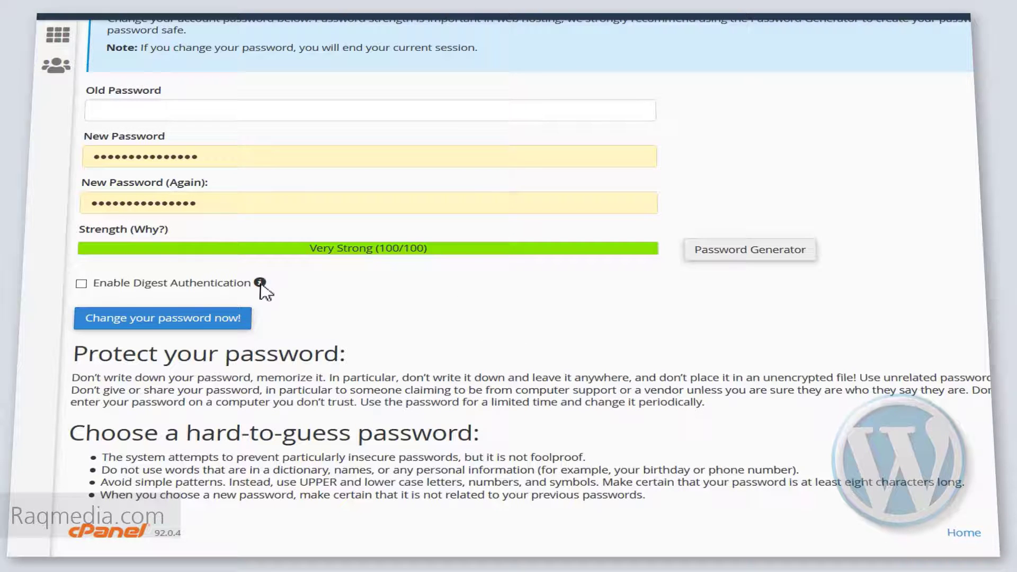
{"action": "mouse_move", "coordinate": [258, 284]}
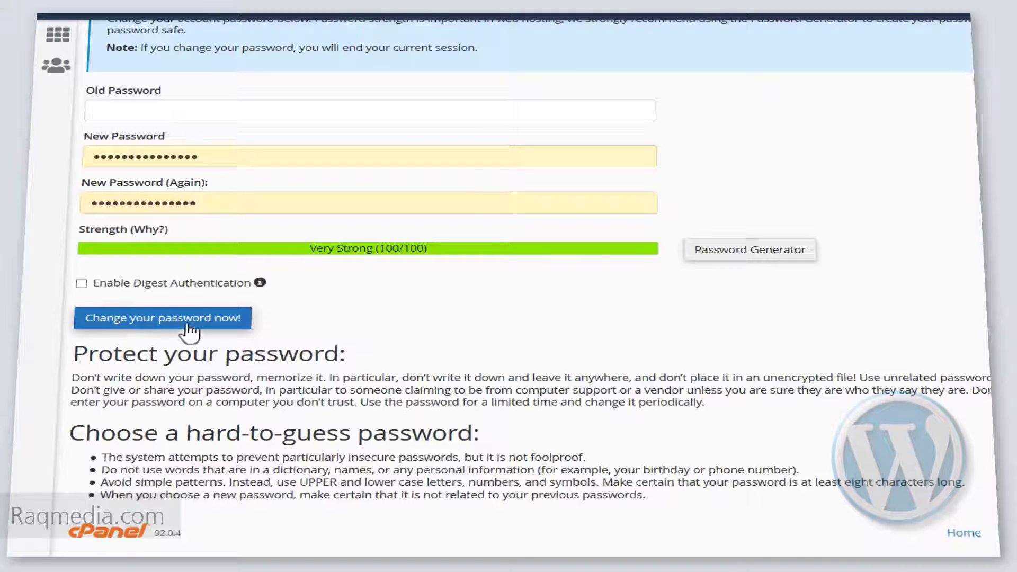
{"action": "mouse_move", "coordinate": [254, 333]}
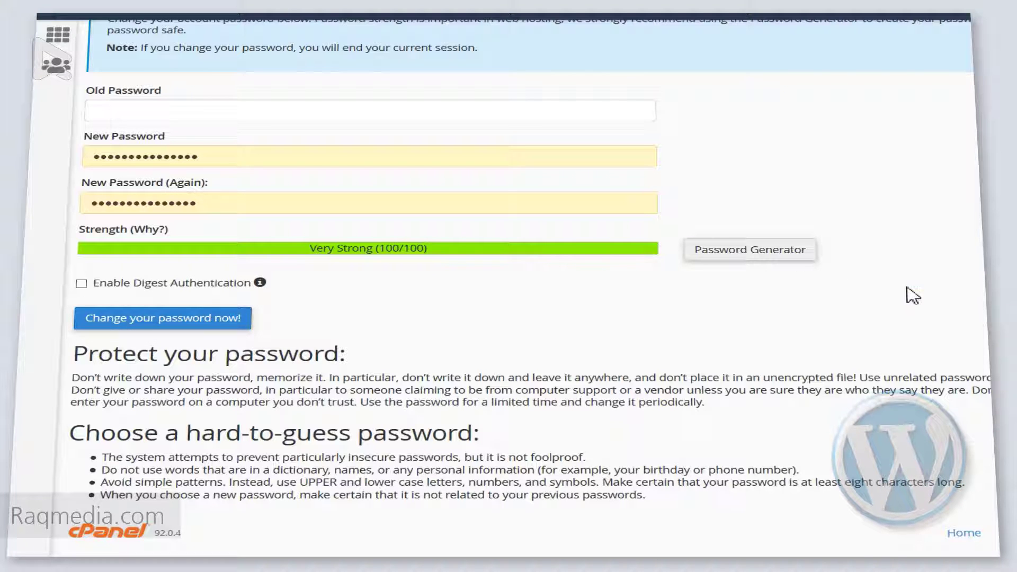
{"action": "mouse_move", "coordinate": [953, 334]}
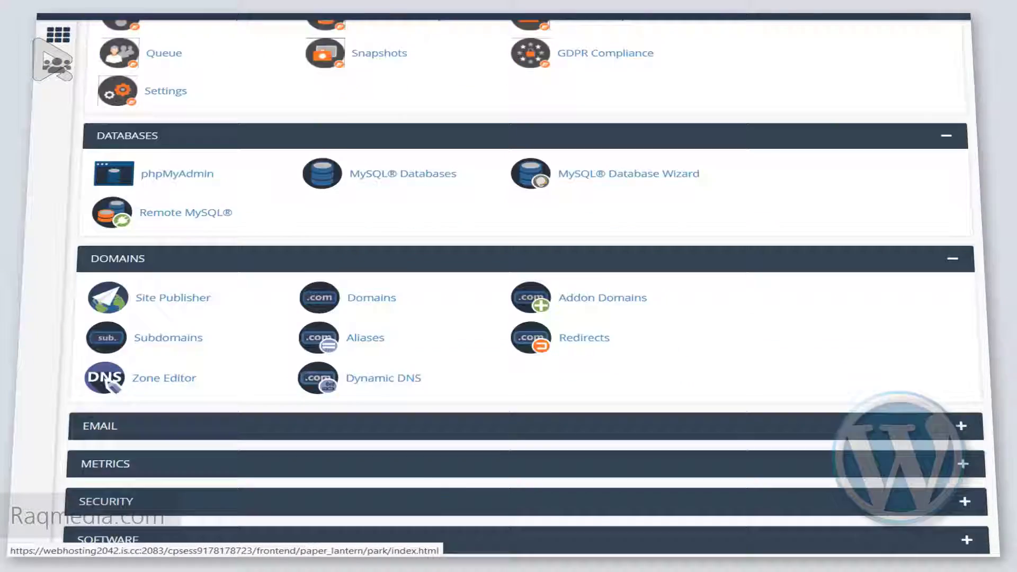
{"action": "scroll", "scroll_direction": "down", "scroll_amount": 3}
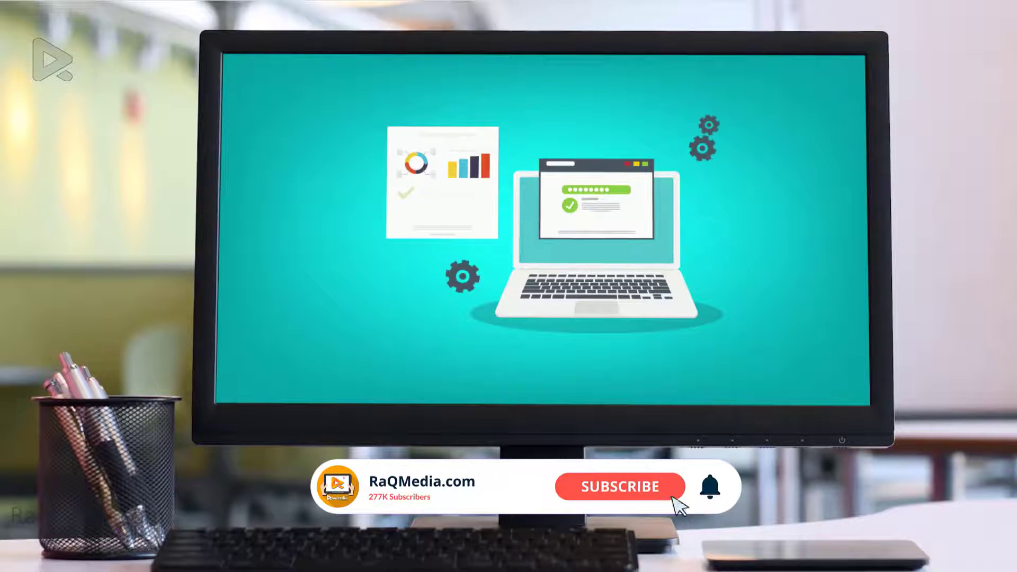
{"action": "left_click", "coordinate": [621, 487]}
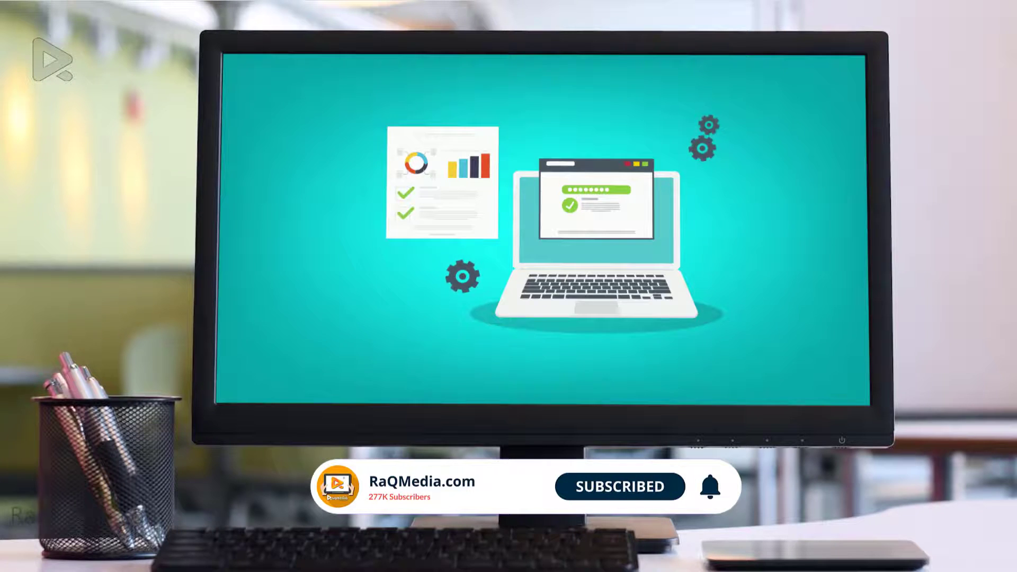